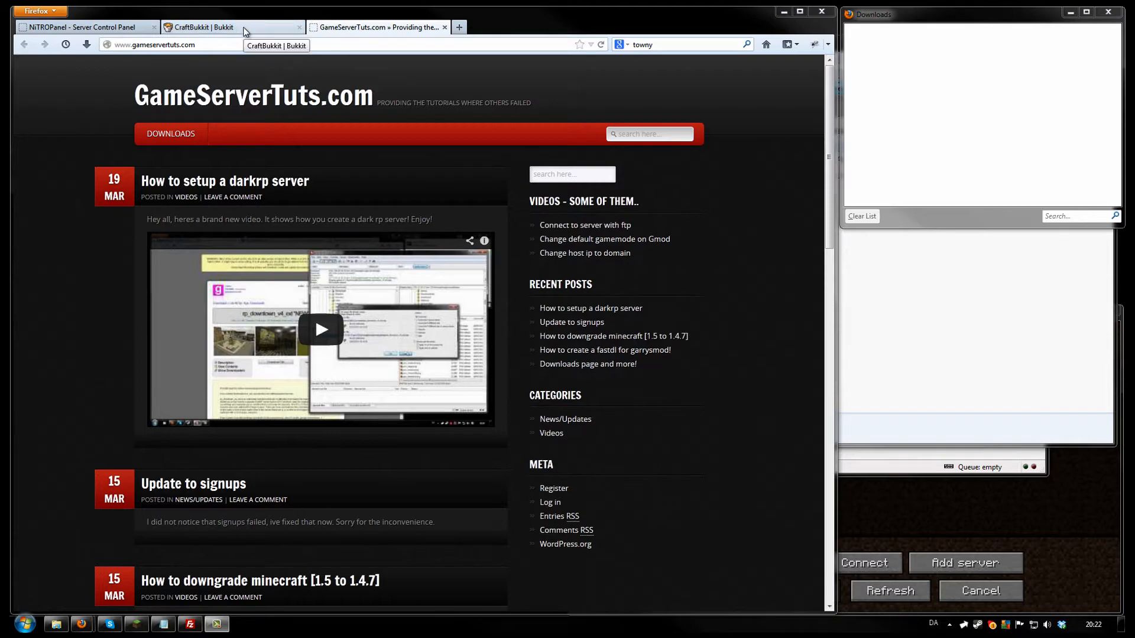
Step: Download CraftBukkit 1.5.1-R0.1 development build #2695 and save the jar to disk
click(209, 26)
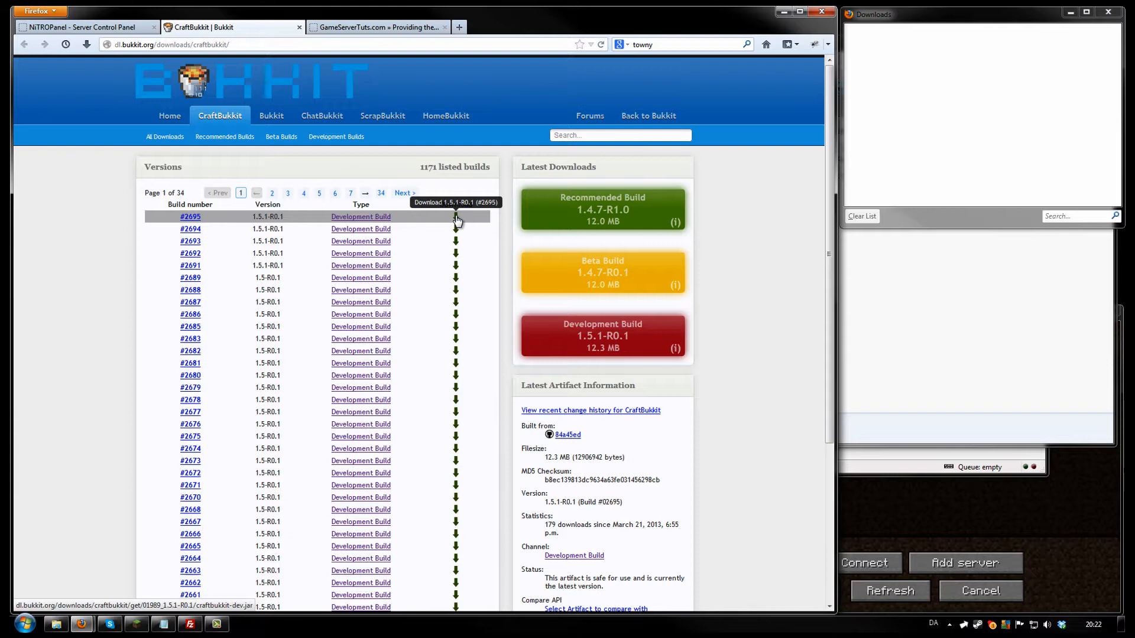
click(456, 217)
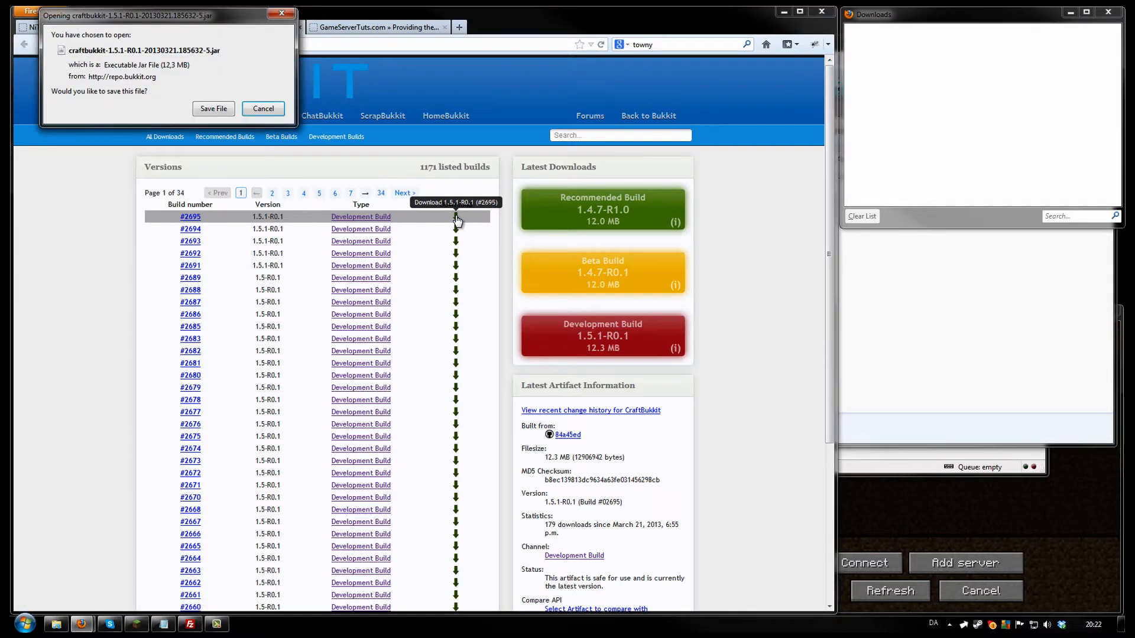
click(213, 111)
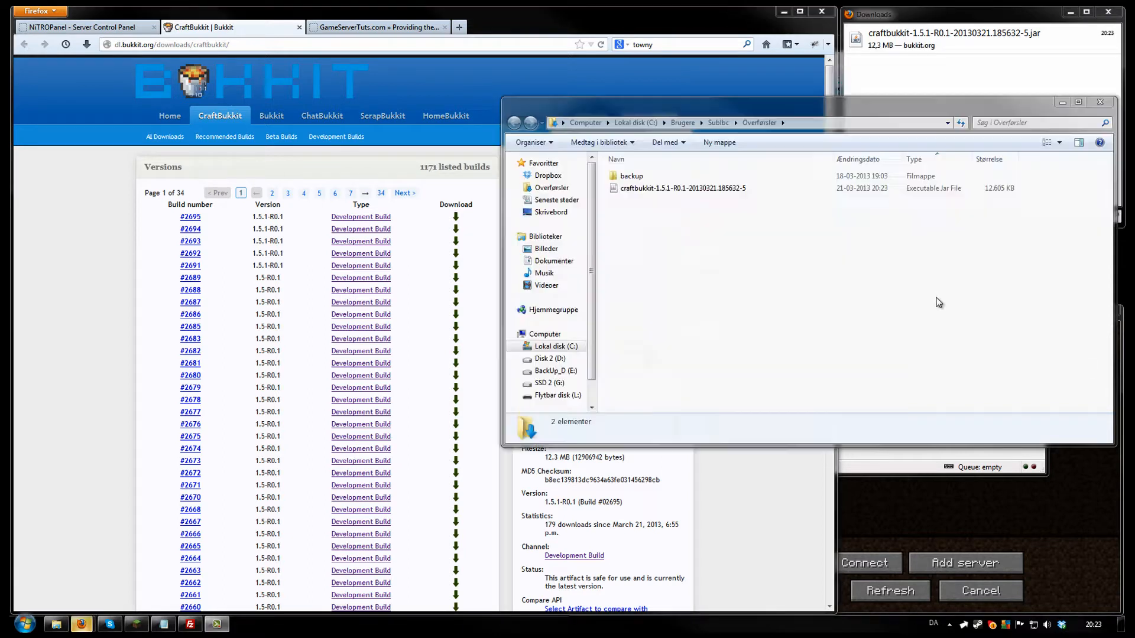
Step: Rename the downloaded CraftBukkit jar in Downloads to minecraft_server
click(681, 187)
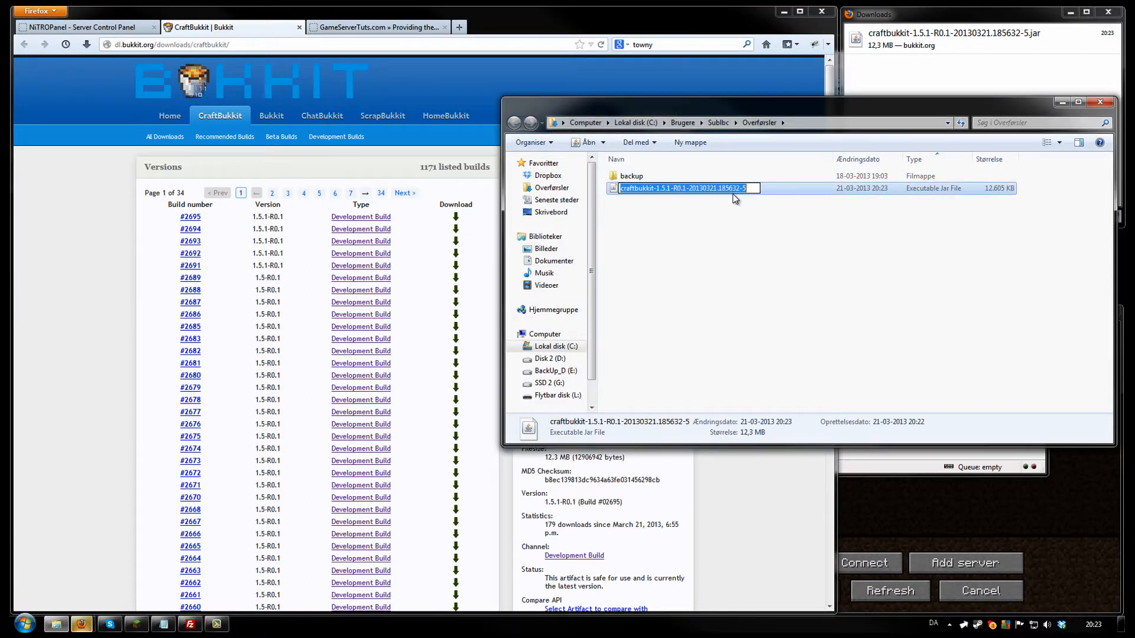
text(minecraft_server)
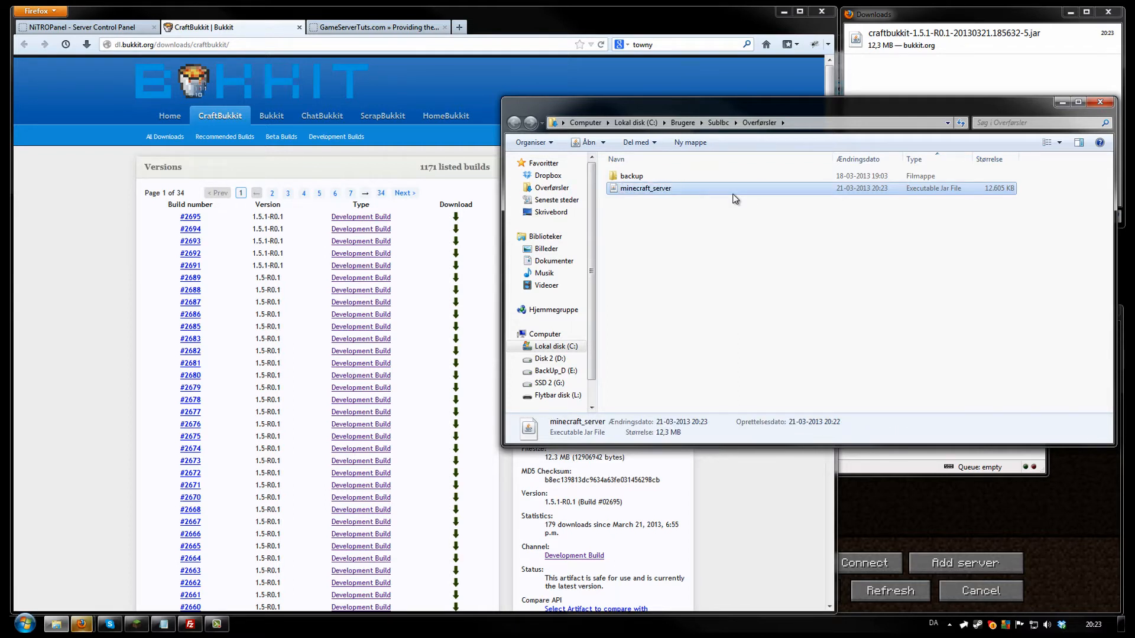
click(82, 27)
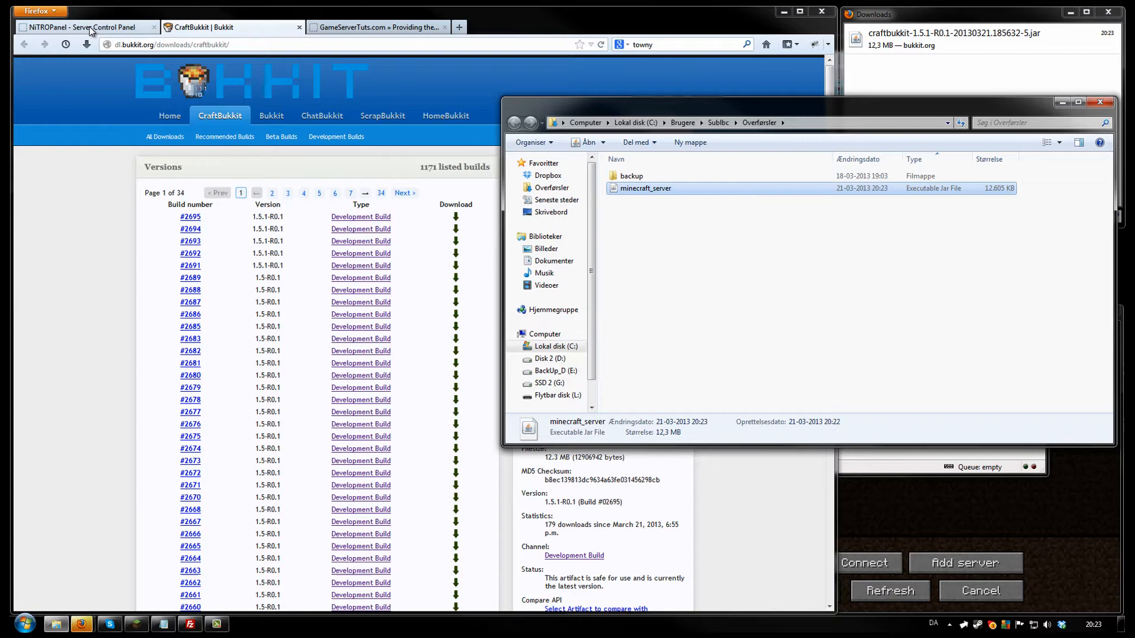
Step: Stop the Minecraft server from the NiTROPanel overview
click(83, 26)
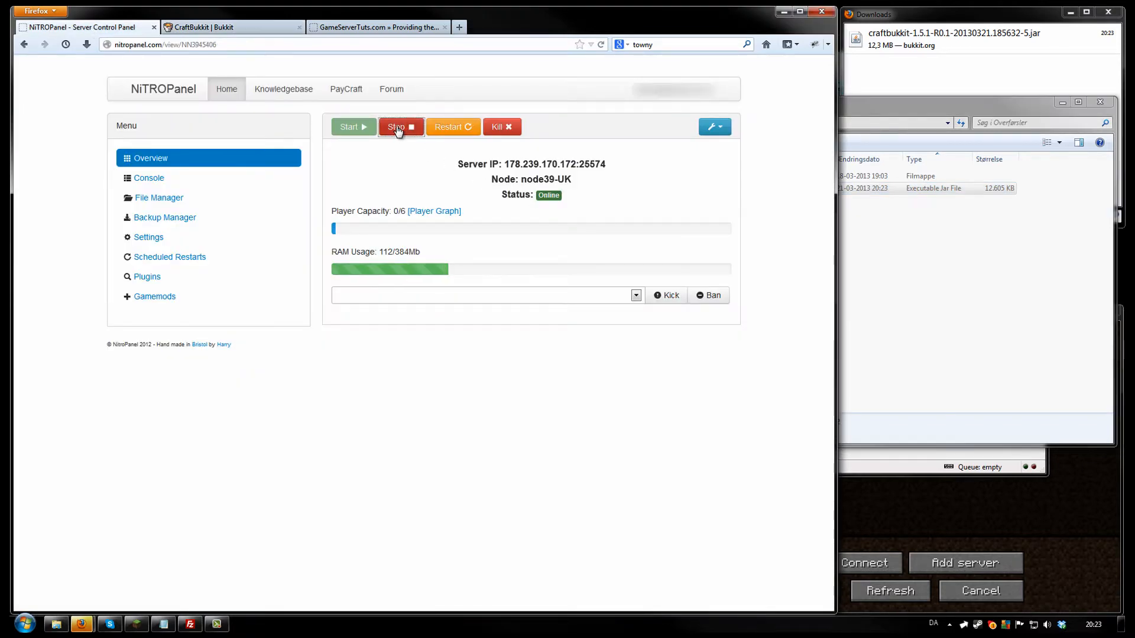
click(397, 126)
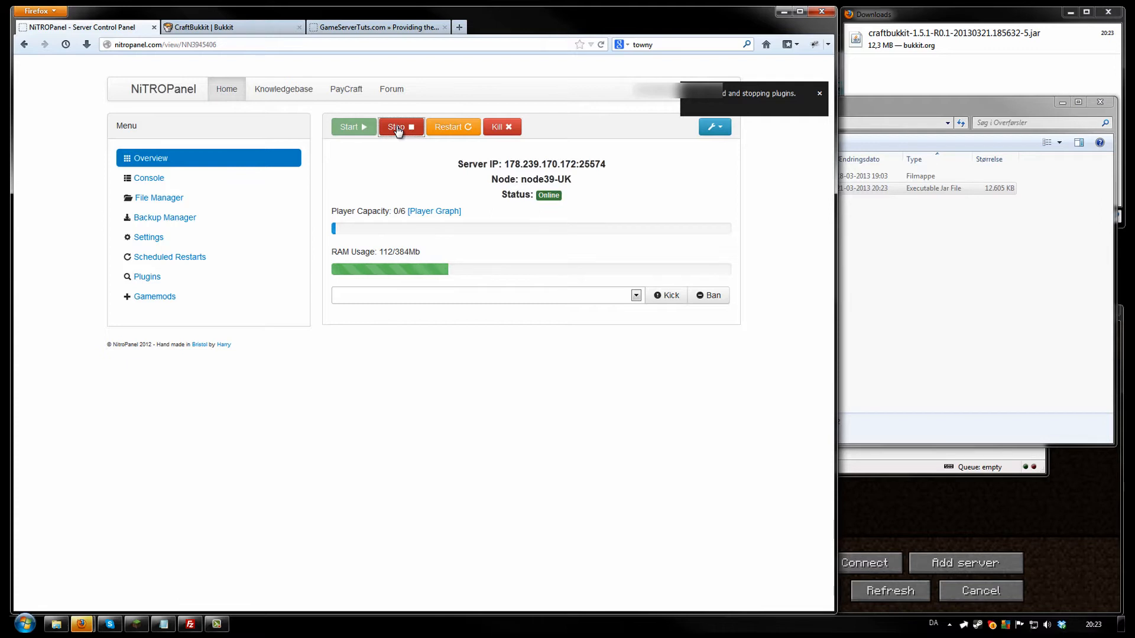
click(399, 127)
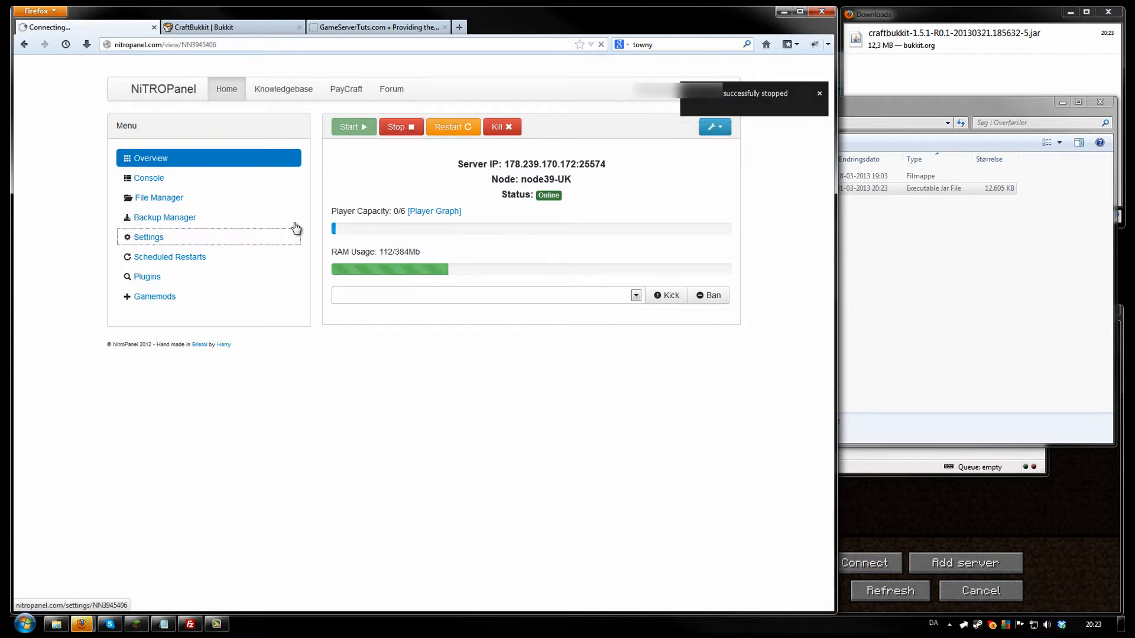
Step: Show the server's FTP connection details under Settings > FTP Info
click(148, 237)
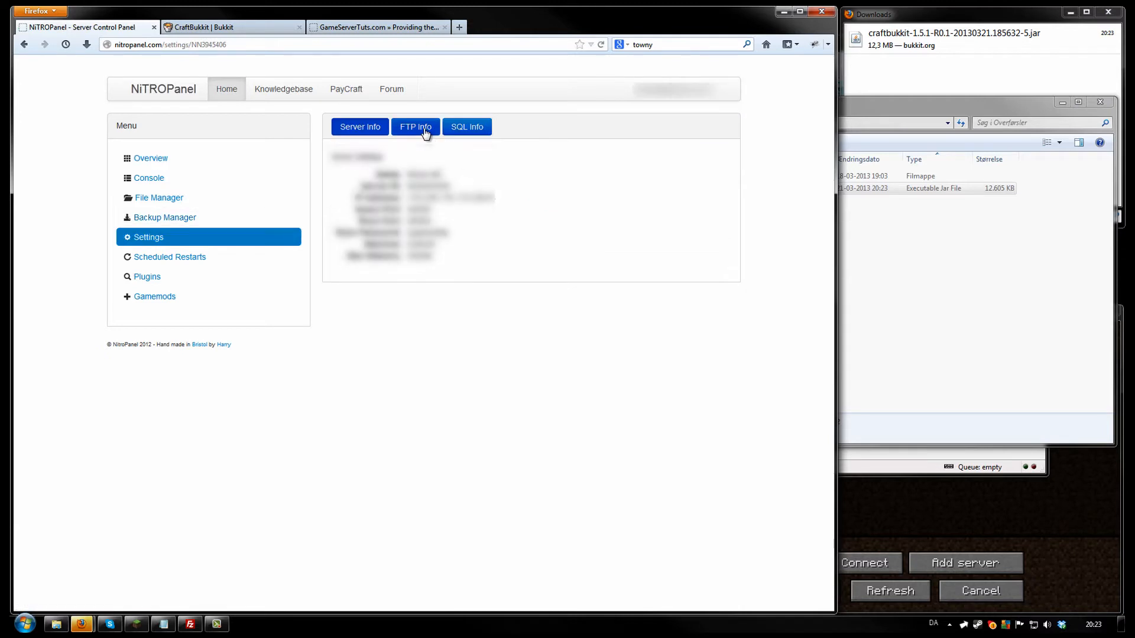
click(415, 127)
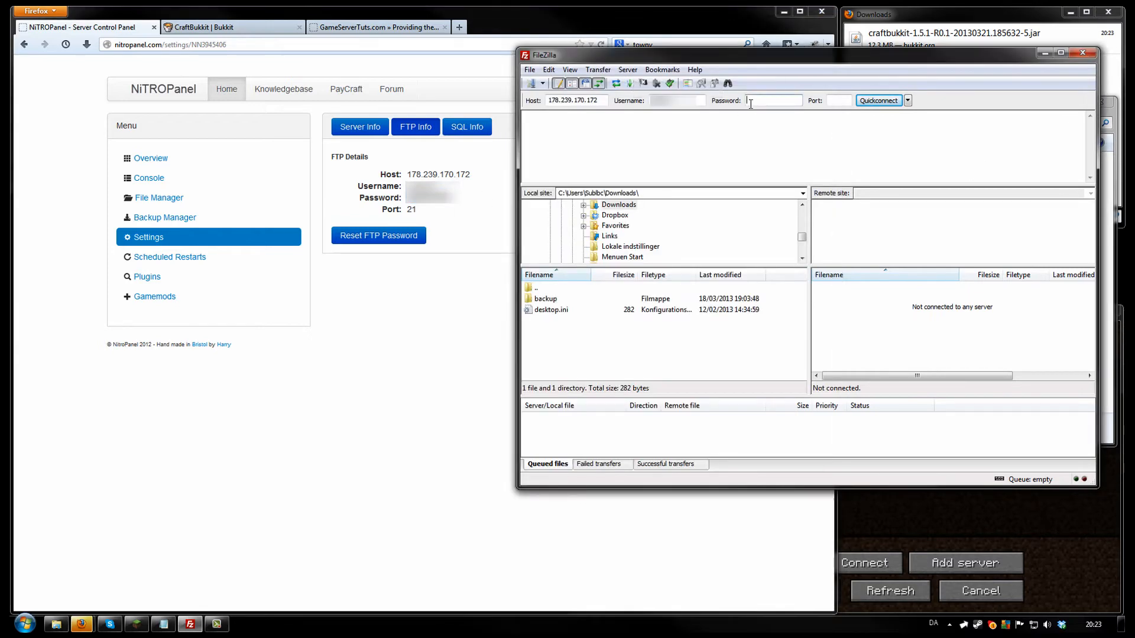
Step: Quickconnect FileZilla to 178.239.170.172 with the NiTROPanel username and password
text(password)
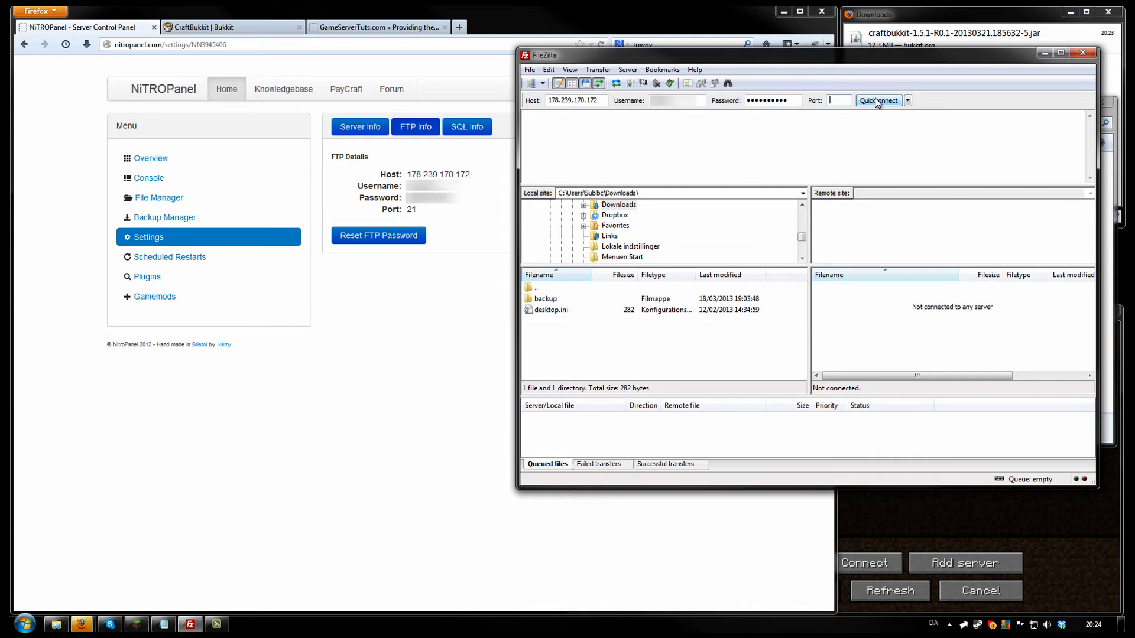
click(878, 100)
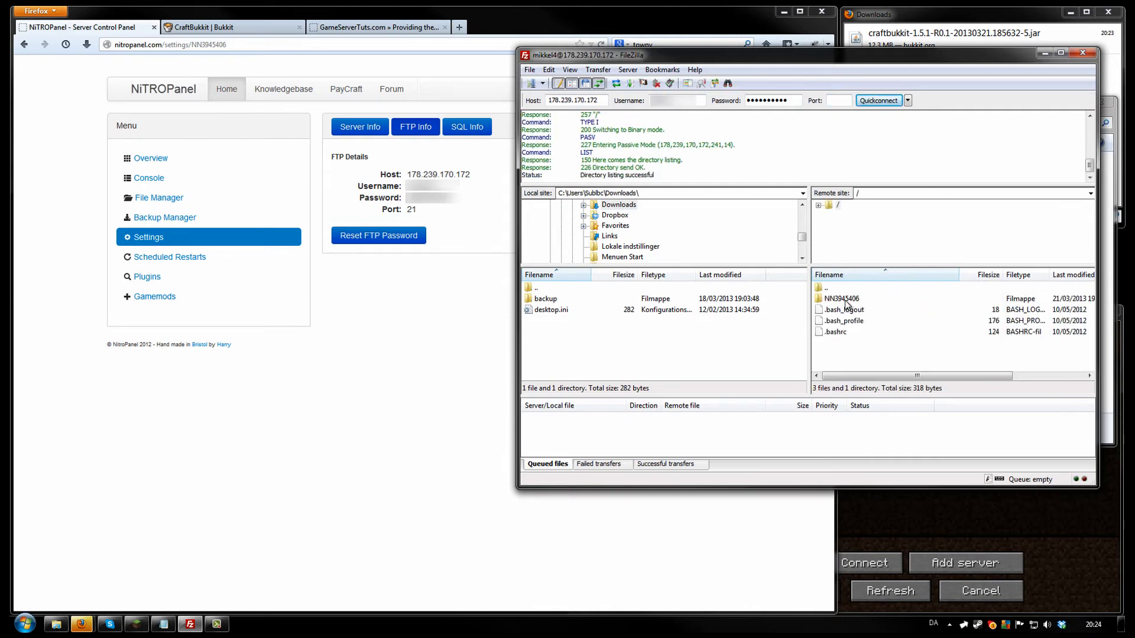
double_click(841, 298)
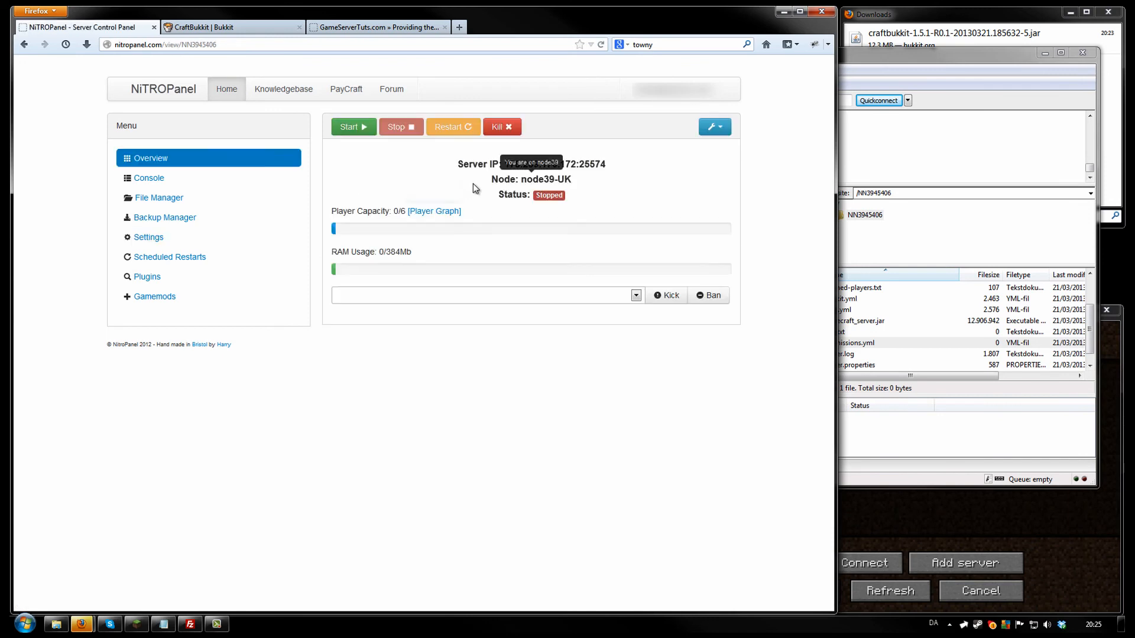
Step: Start the Minecraft server so it shows online with 0/6 players
click(354, 126)
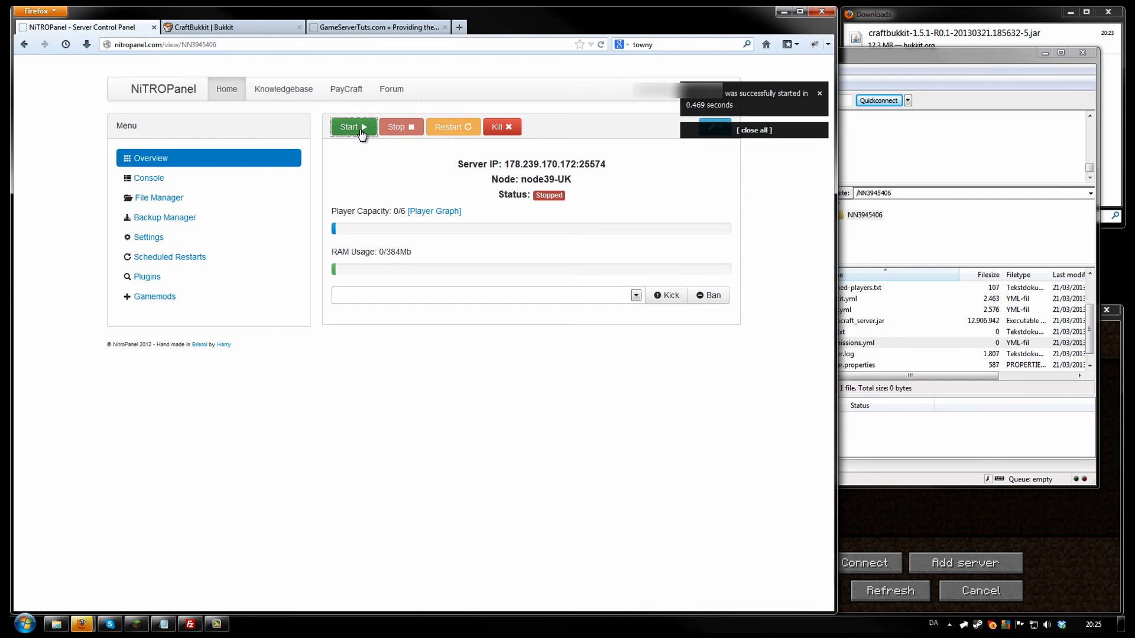
click(352, 127)
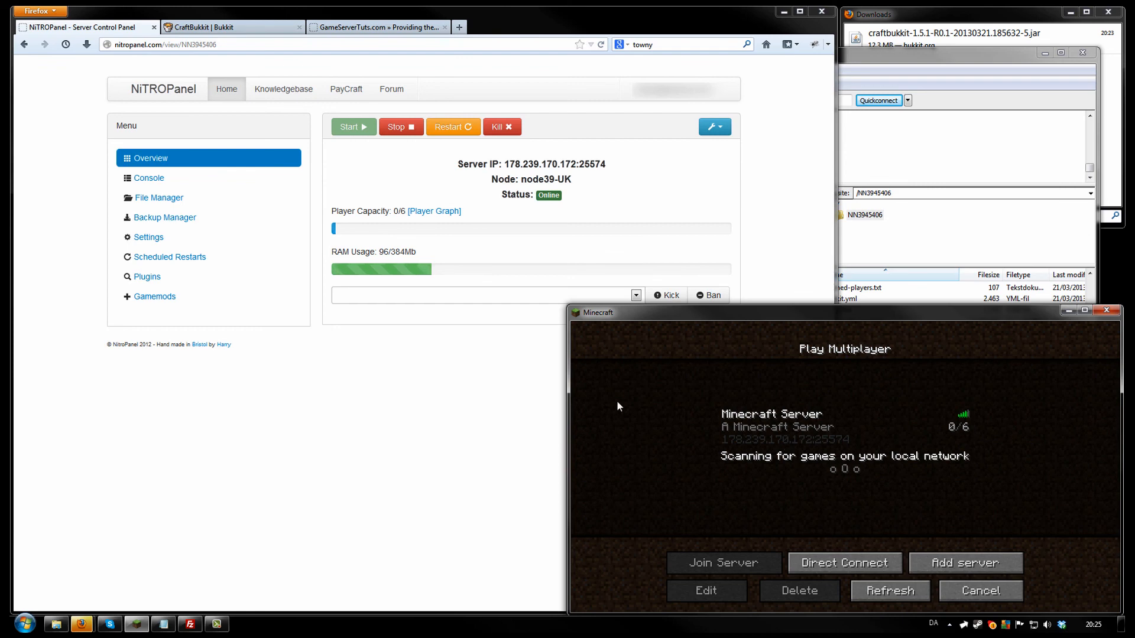
mouse_move(1058, 436)
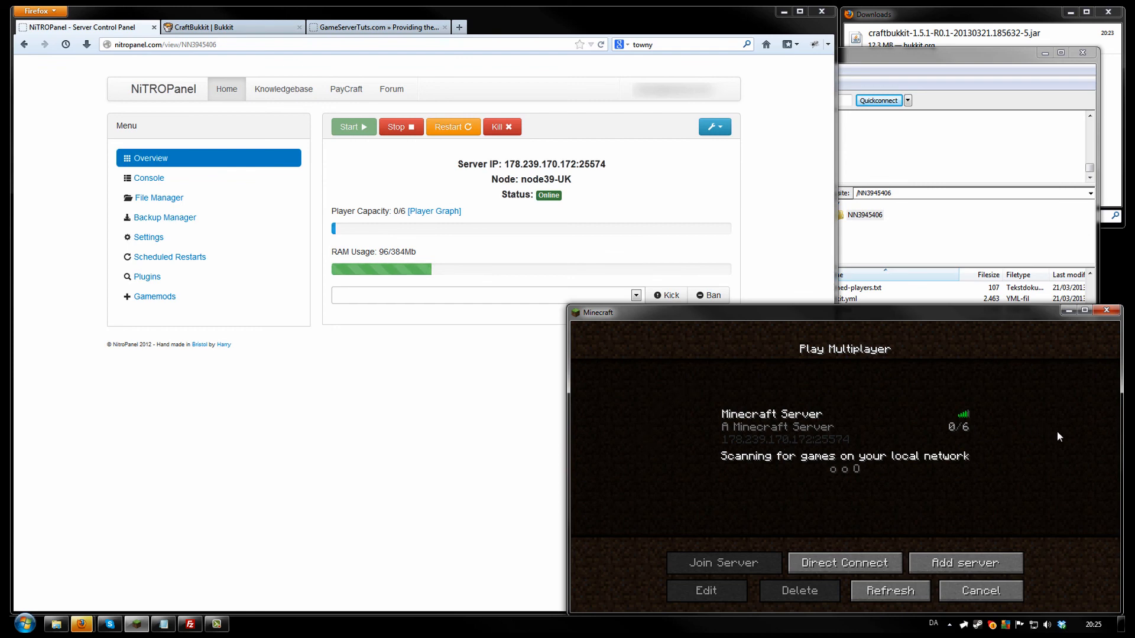